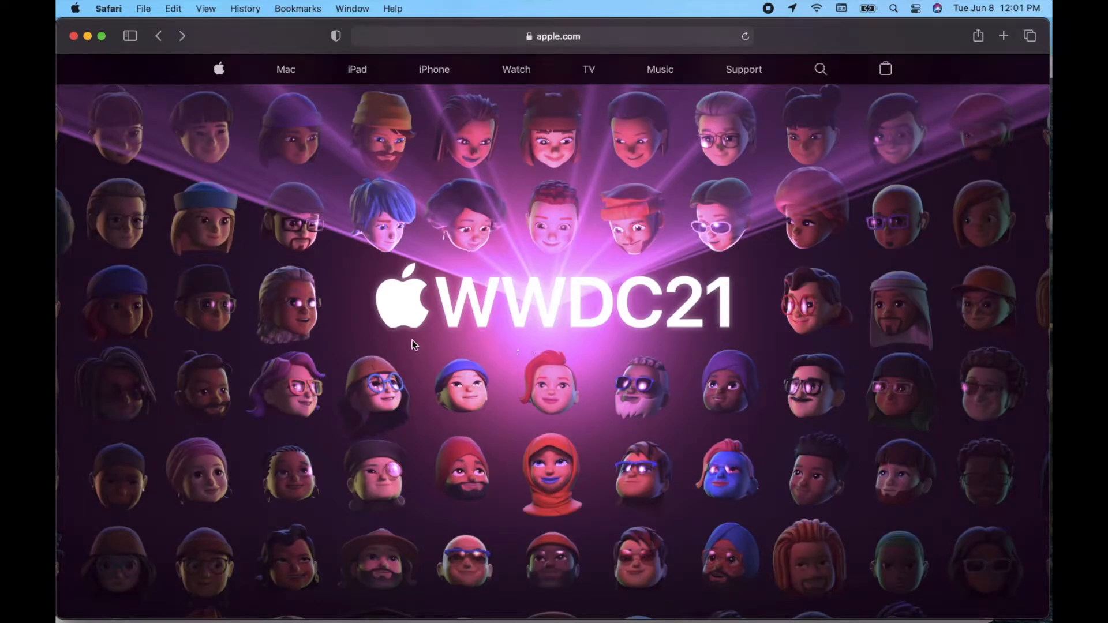
mouse_move(535, 277)
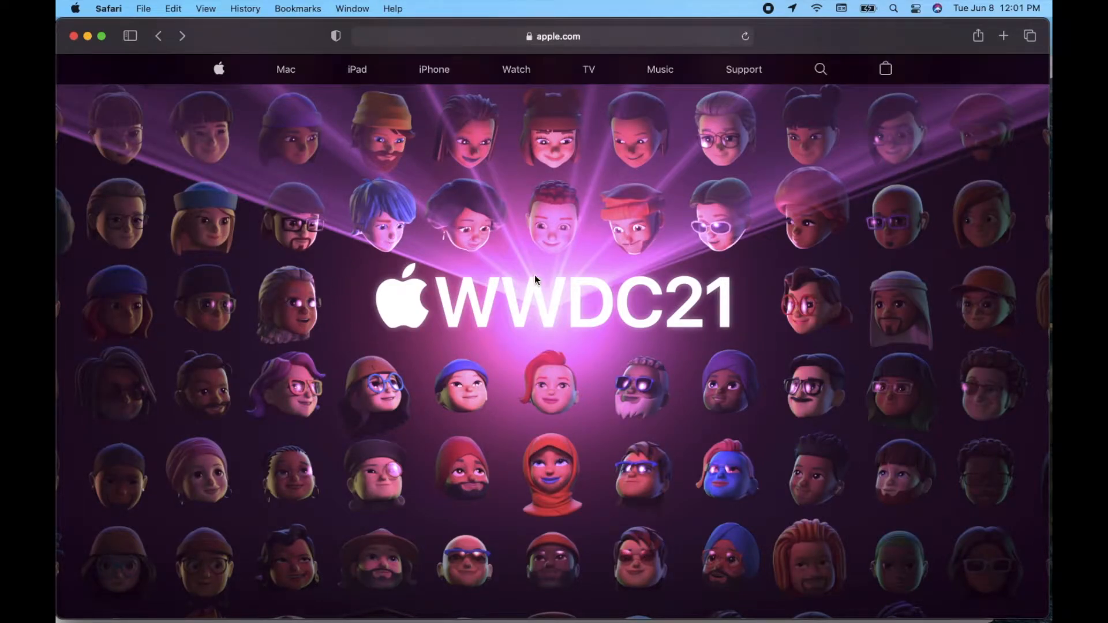
mouse_move(537, 256)
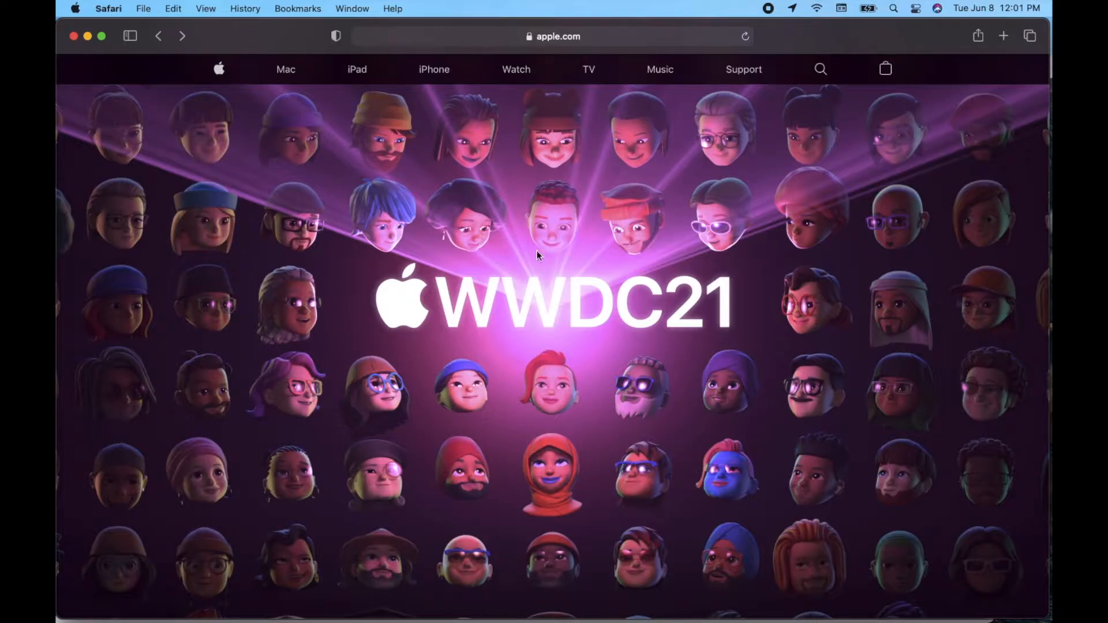
mouse_move(756, 388)
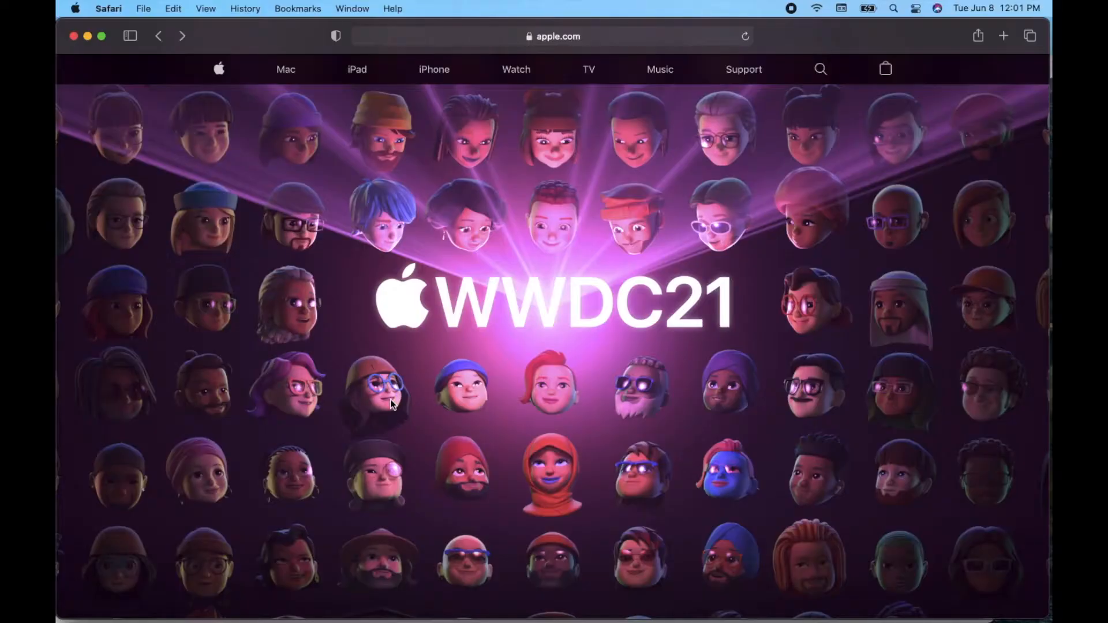
mouse_move(565, 74)
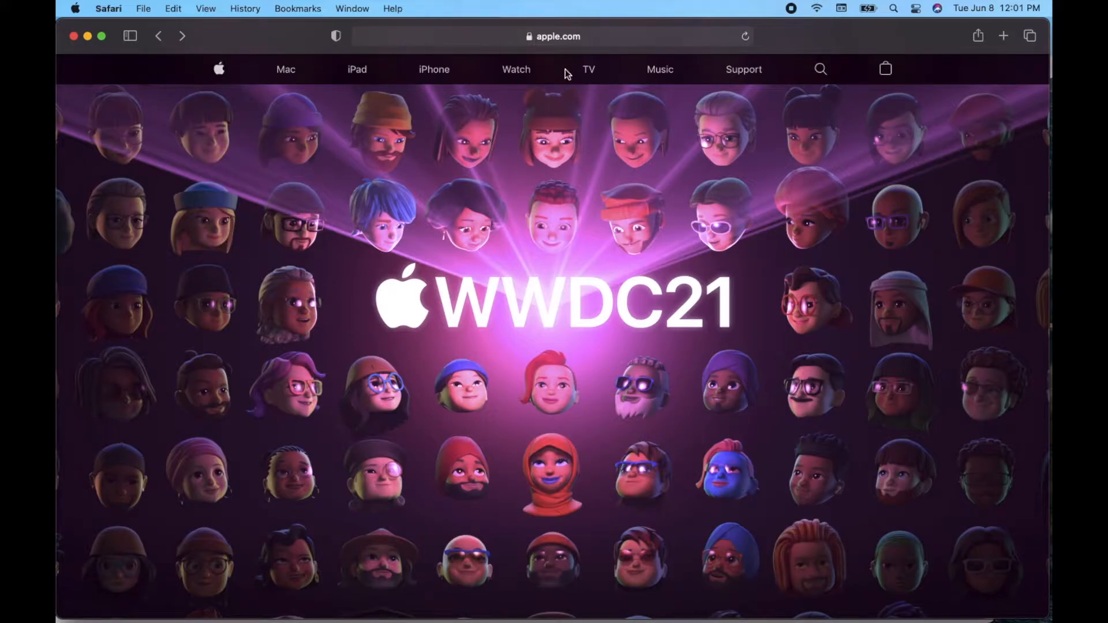
mouse_move(286, 215)
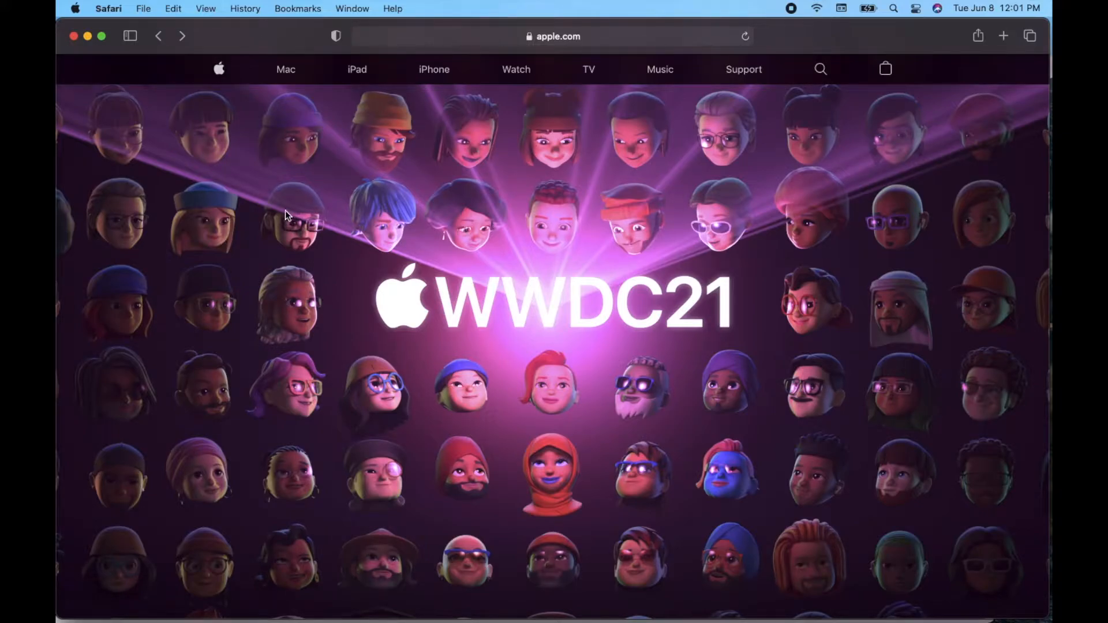
mouse_move(605, 251)
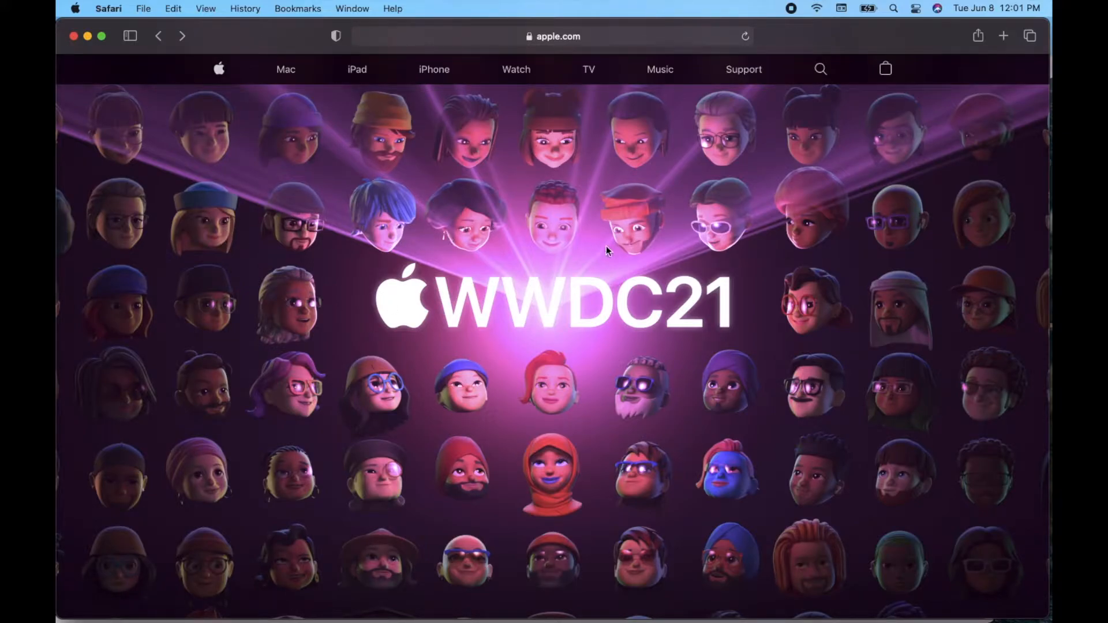
mouse_move(484, 255)
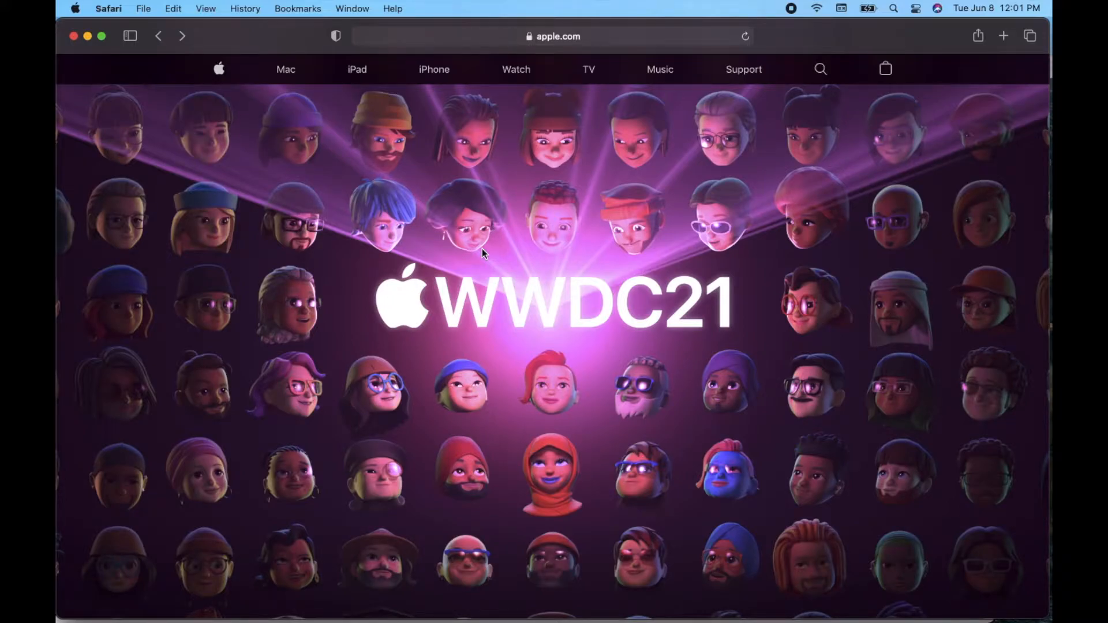
mouse_move(380, 258)
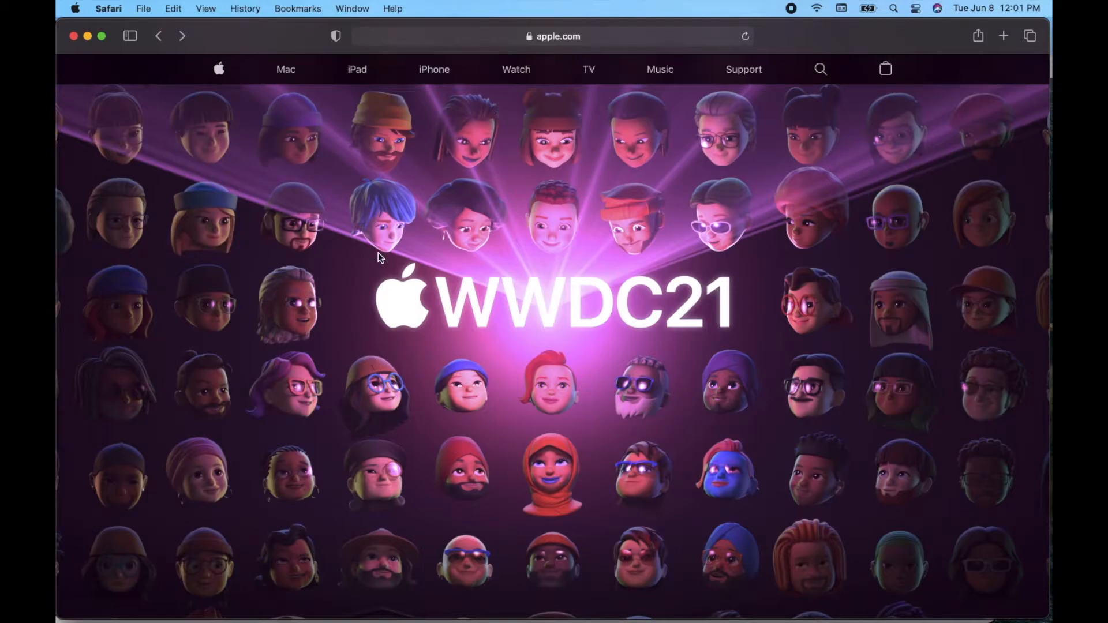
mouse_move(407, 364)
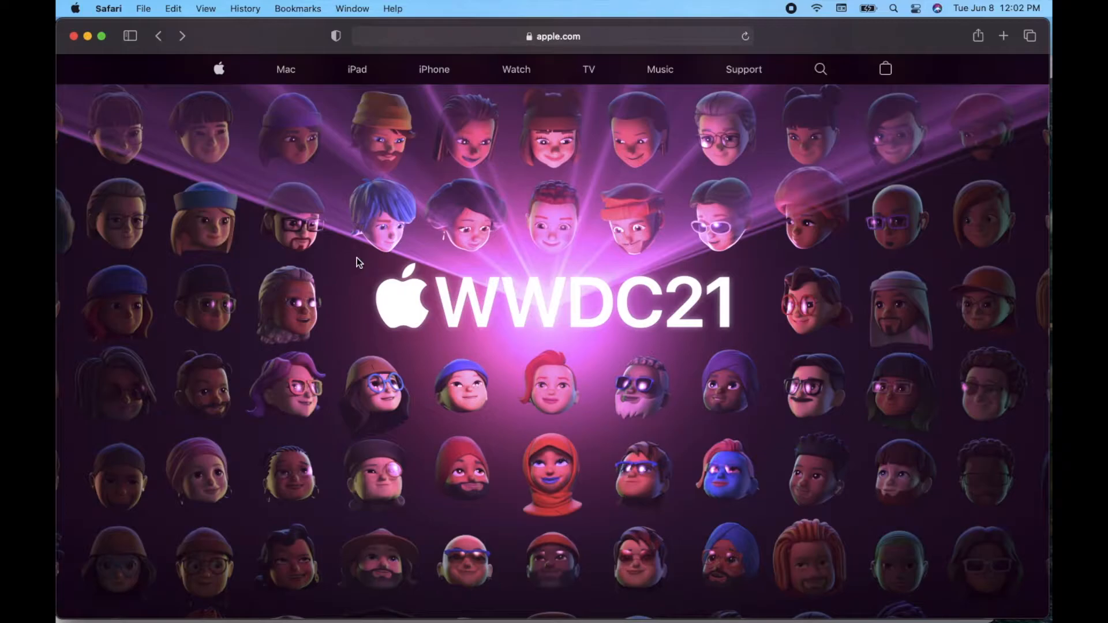
mouse_move(148, 136)
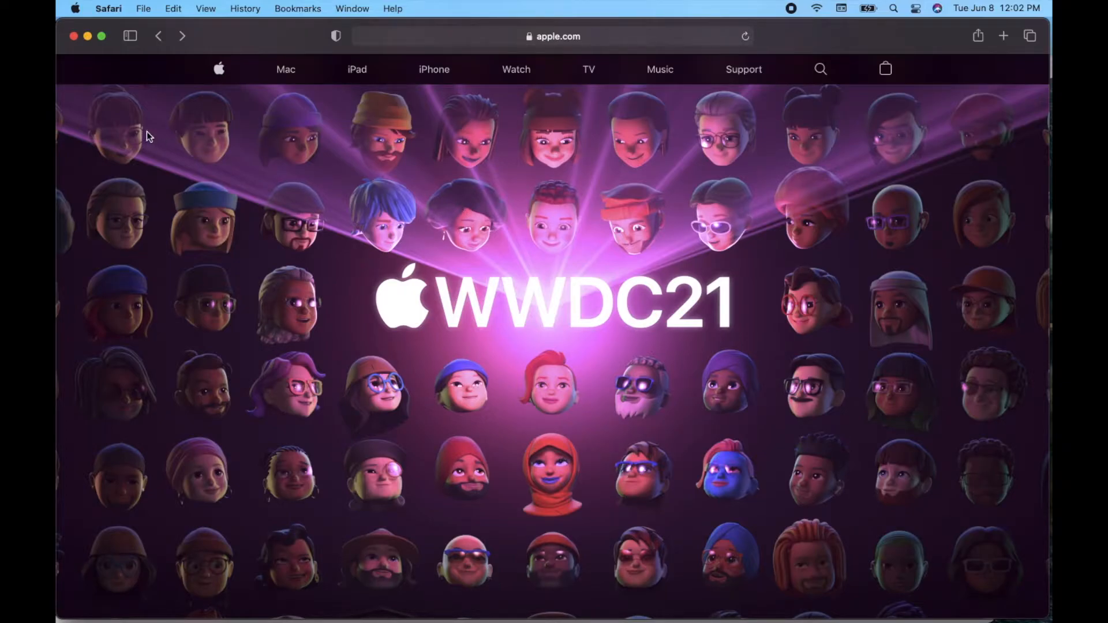
mouse_move(127, 9)
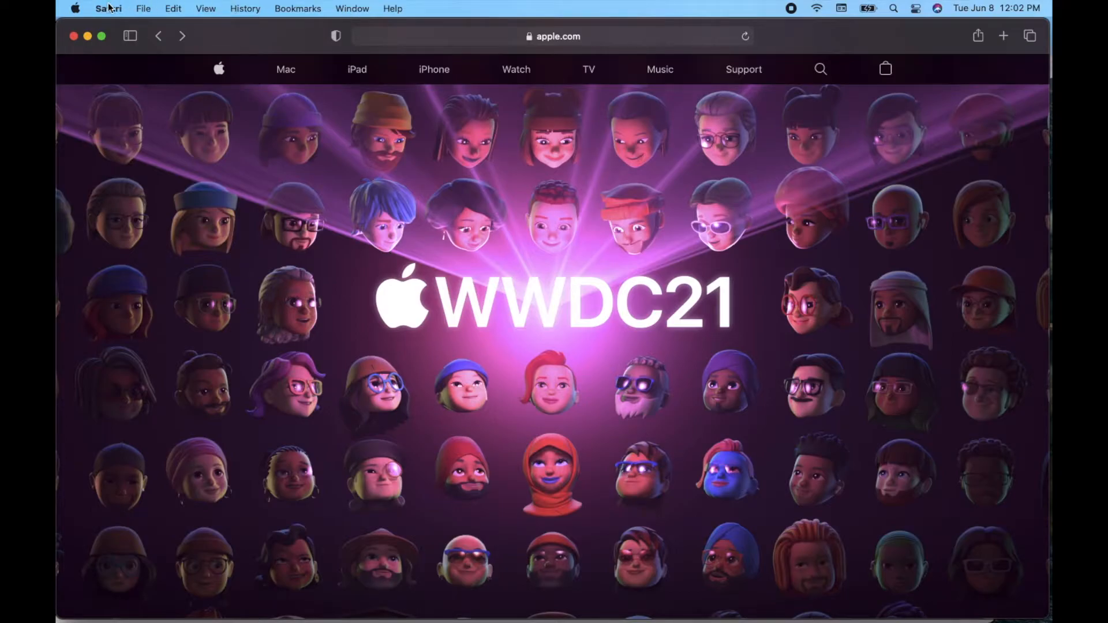
- Open Safari Preferences from the menu bar and switch toward the AutoFill pane
click(108, 9)
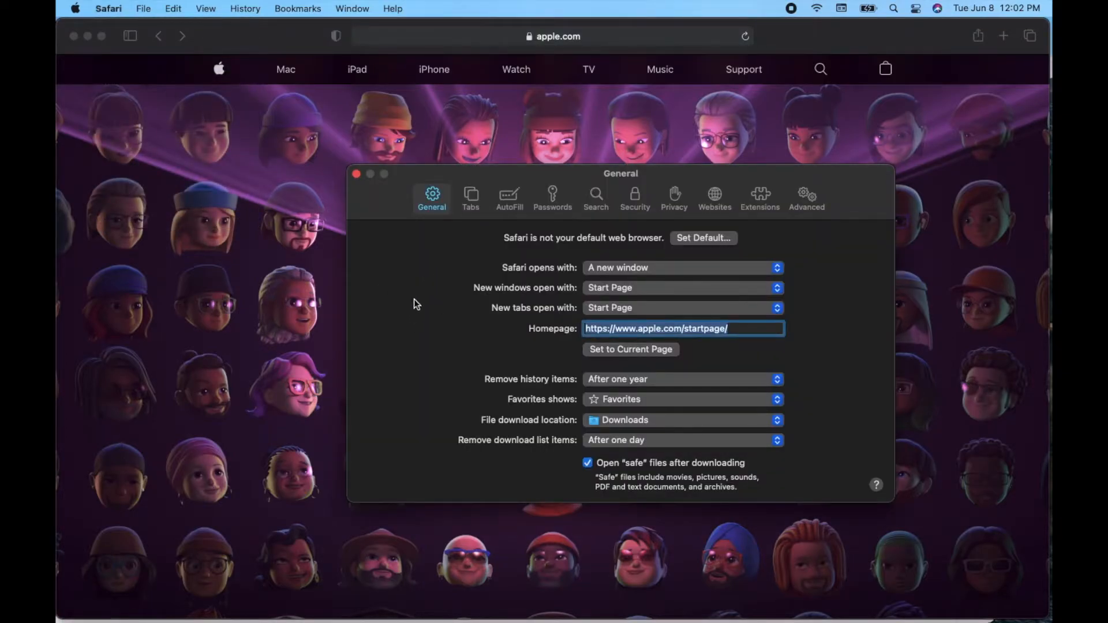
mouse_move(740, 169)
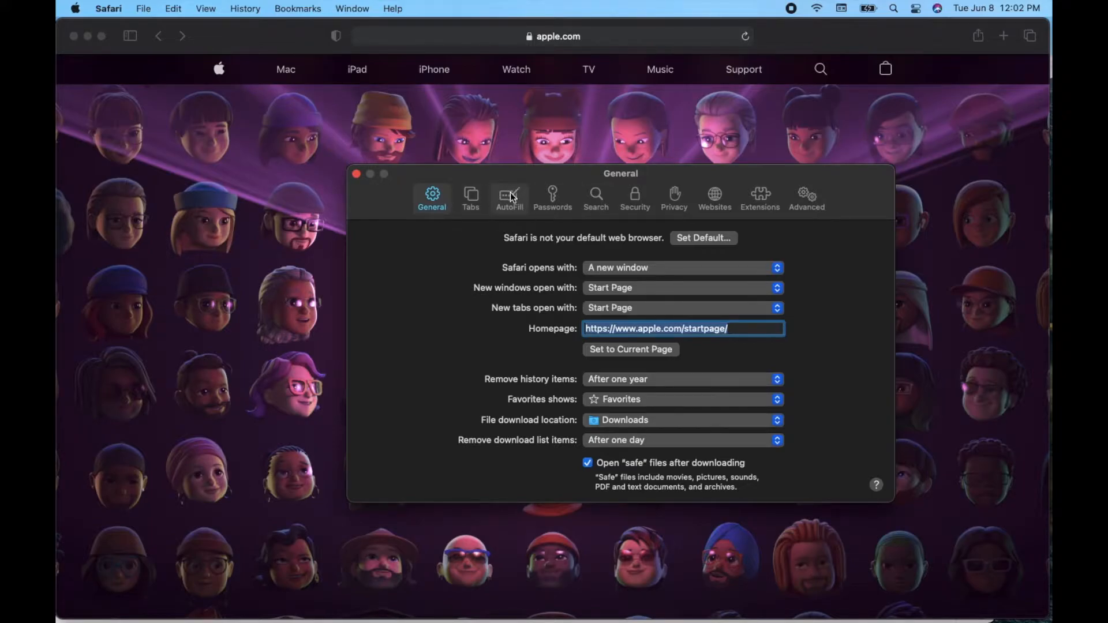
click(508, 196)
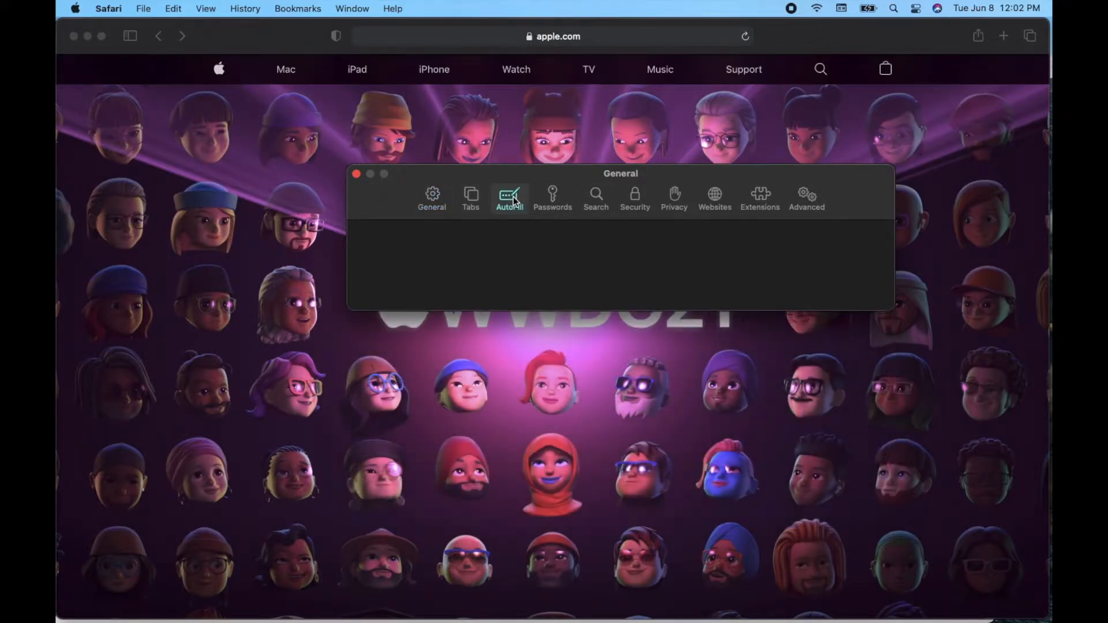
- Load the AutoFill pane showing all four web-form AutoFill options enabled with Edit buttons
click(509, 198)
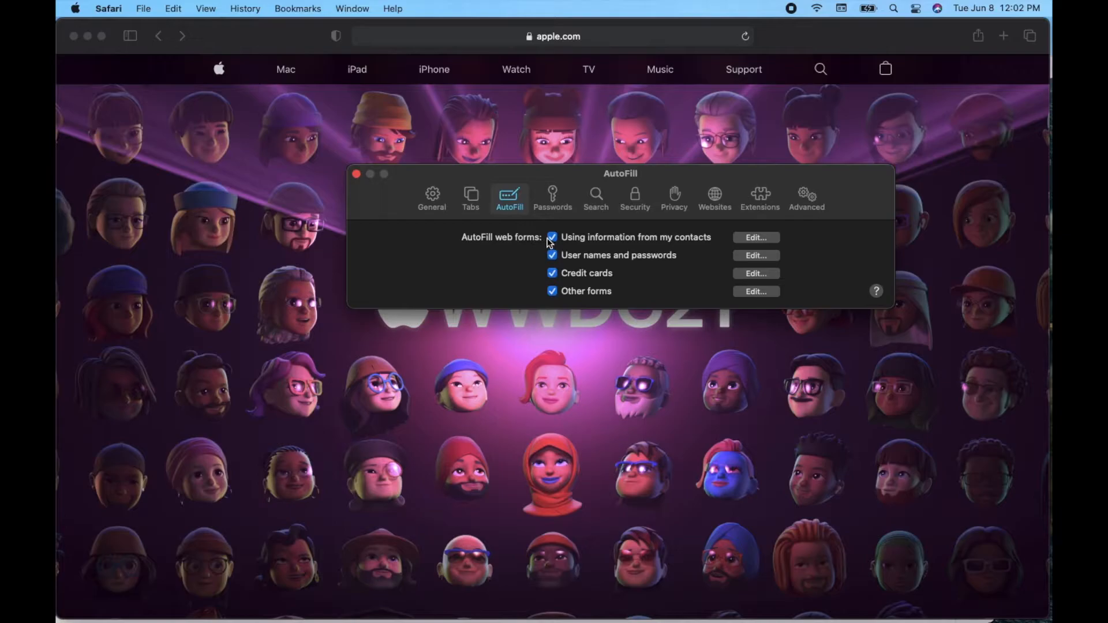
mouse_move(516, 248)
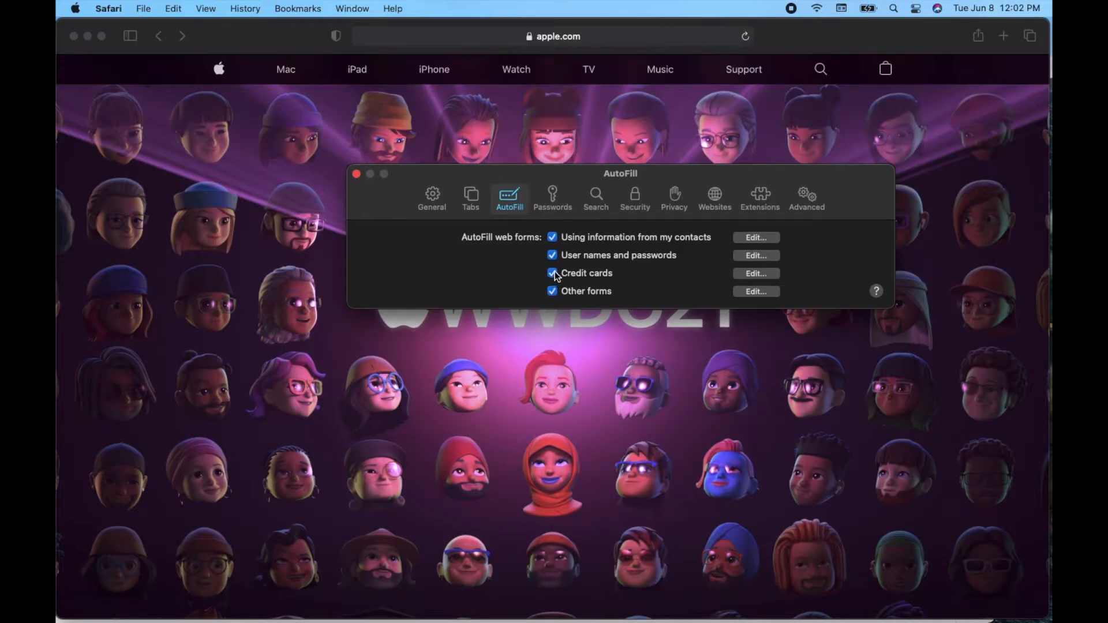
mouse_move(619, 260)
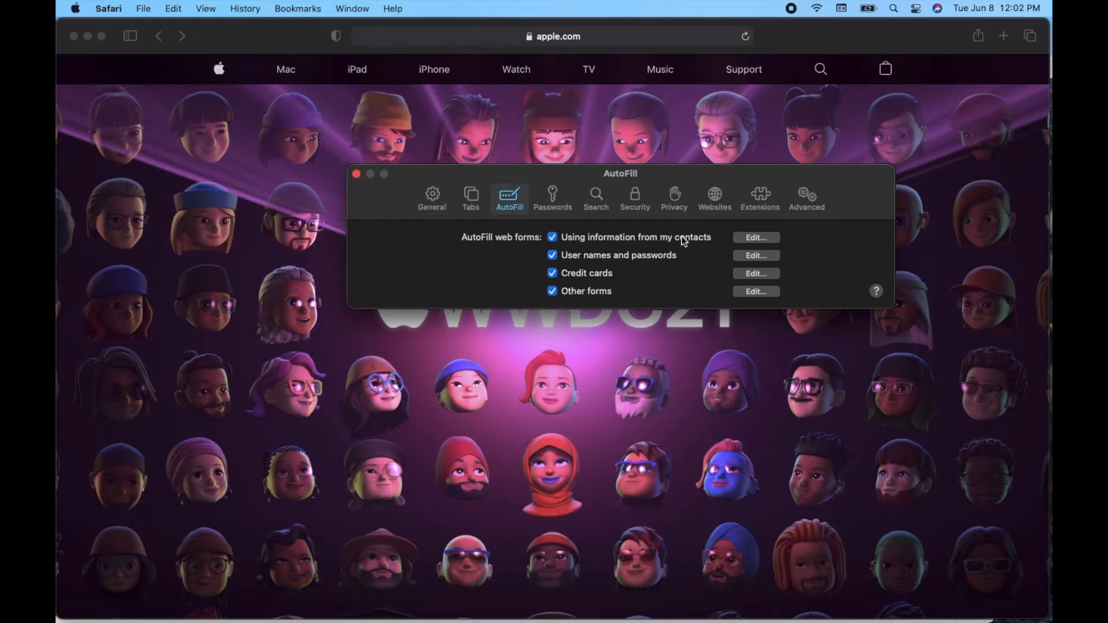
mouse_move(668, 252)
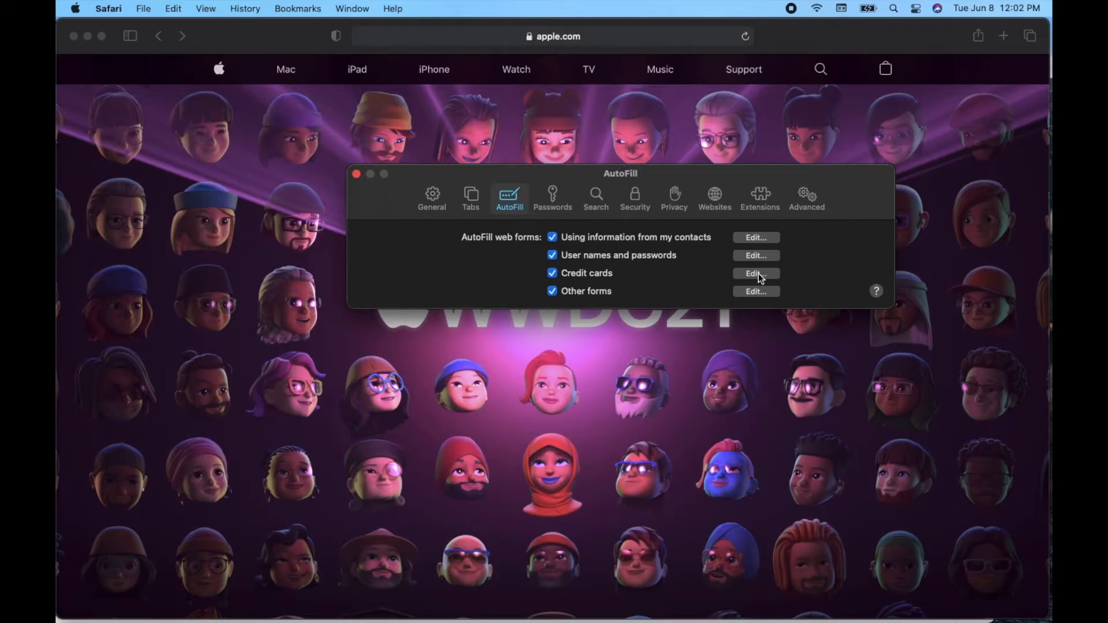
mouse_move(764, 278)
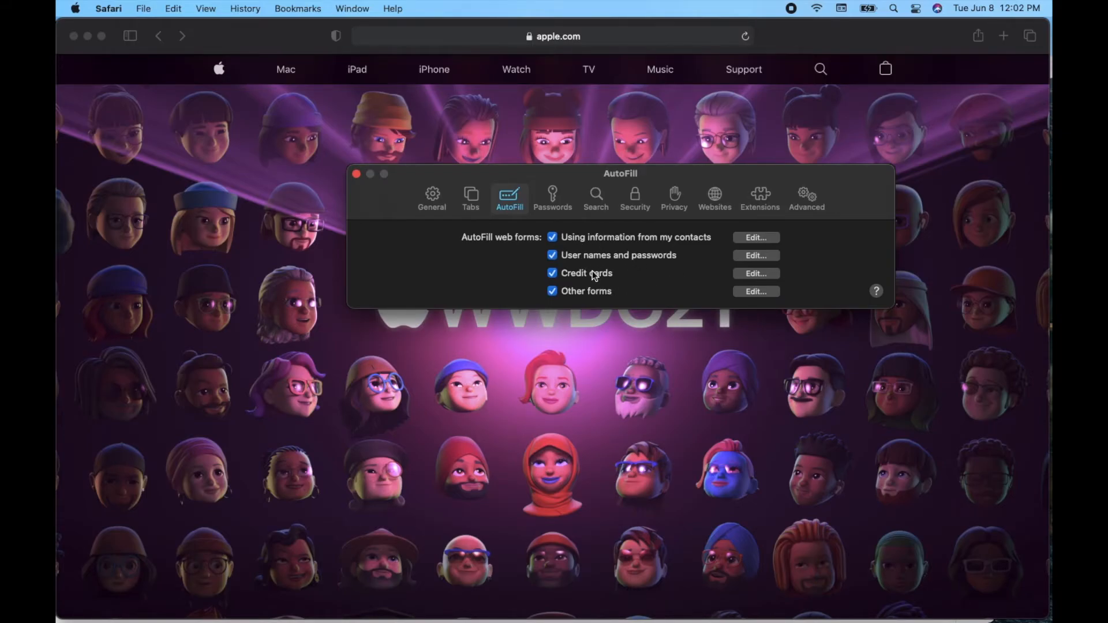
mouse_move(609, 277)
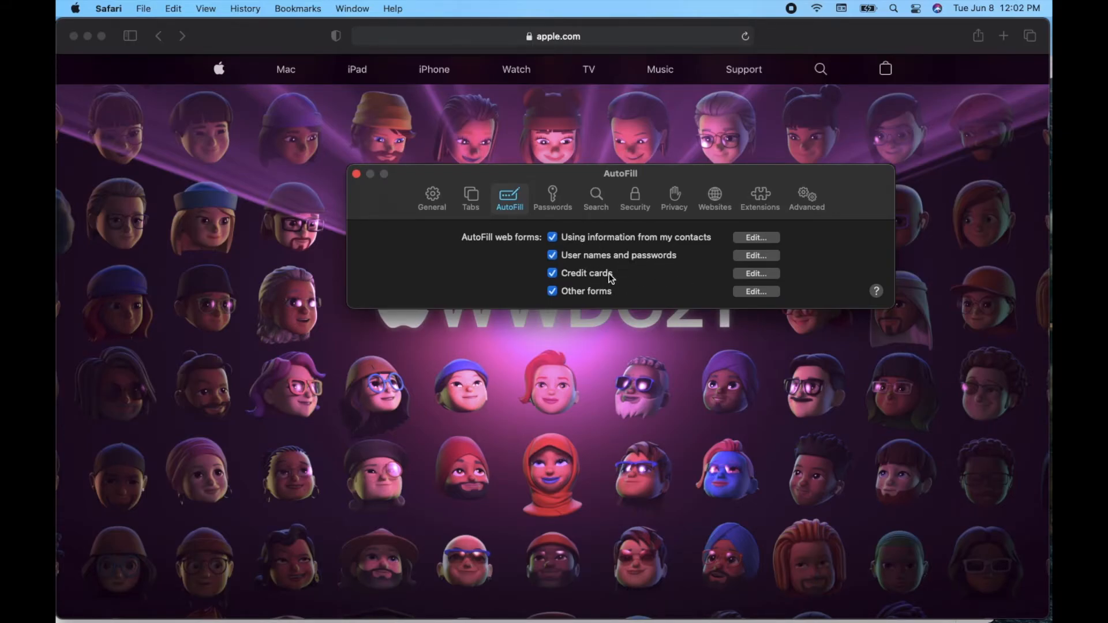
mouse_move(661, 284)
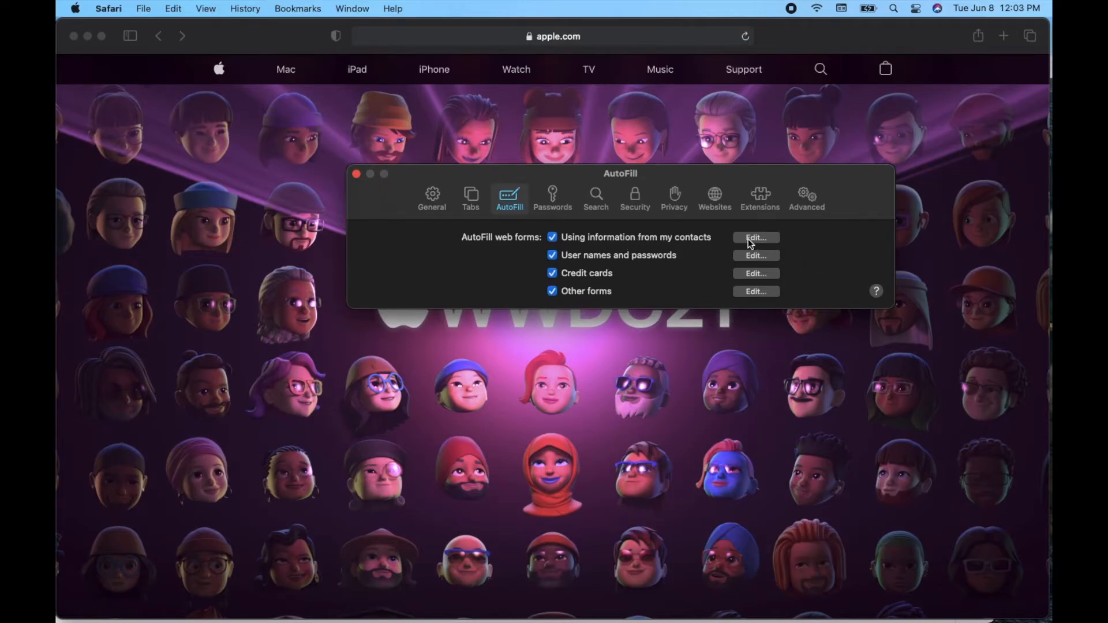
mouse_move(672, 286)
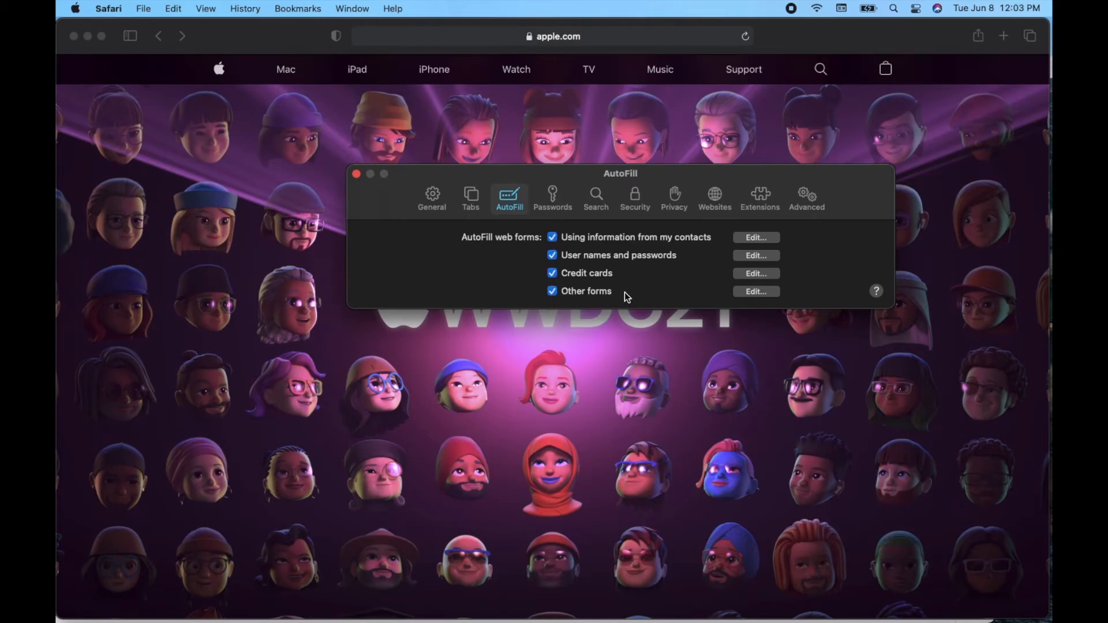
mouse_move(669, 287)
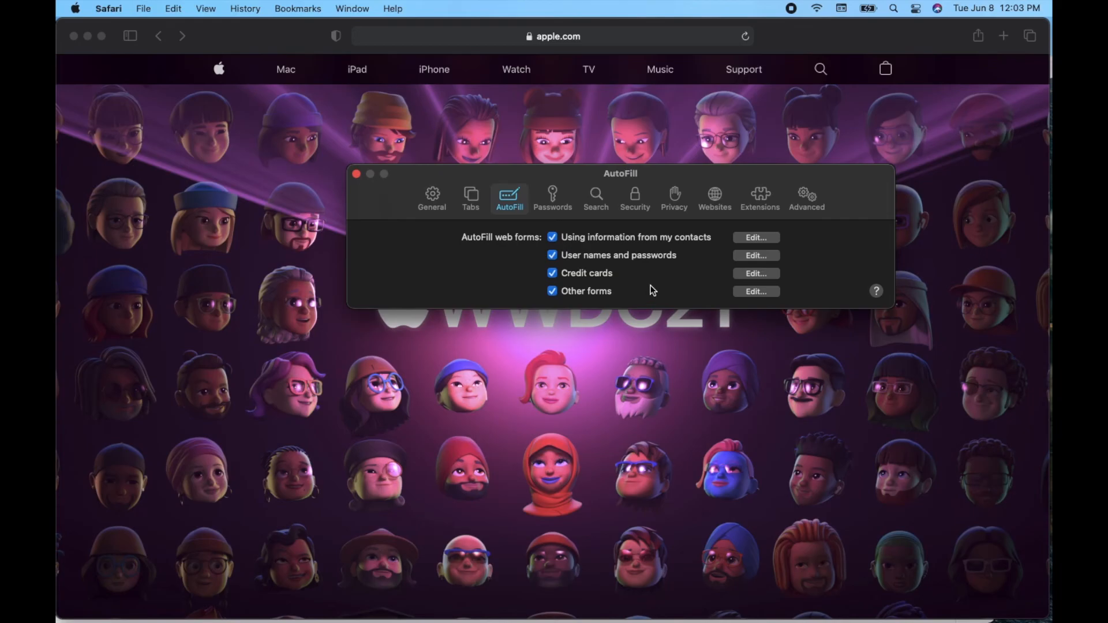
mouse_move(687, 293)
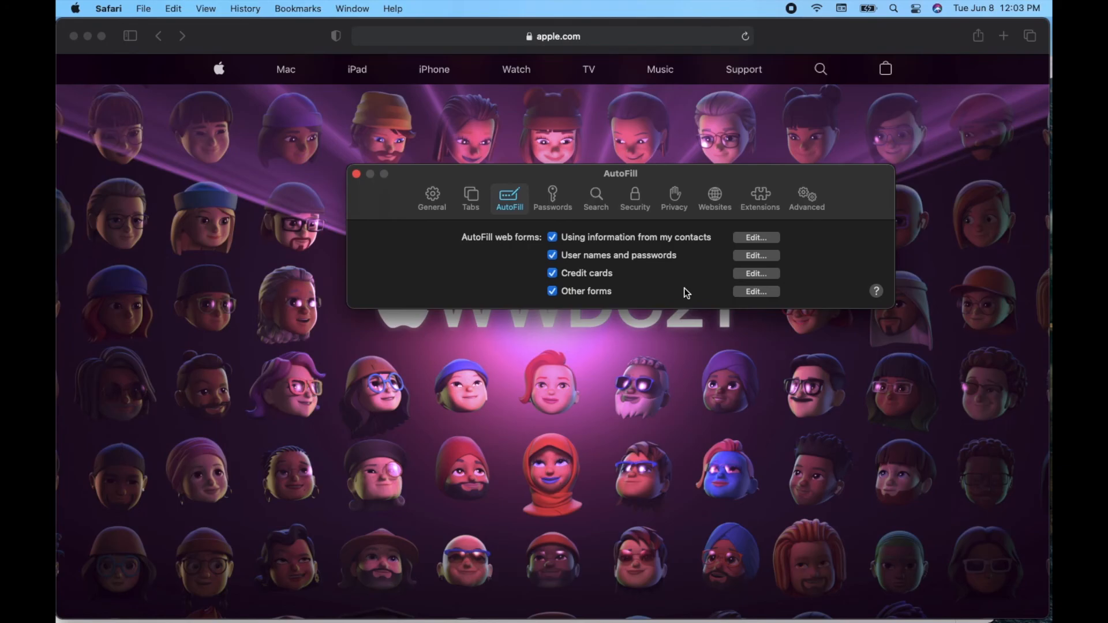
mouse_move(494, 290)
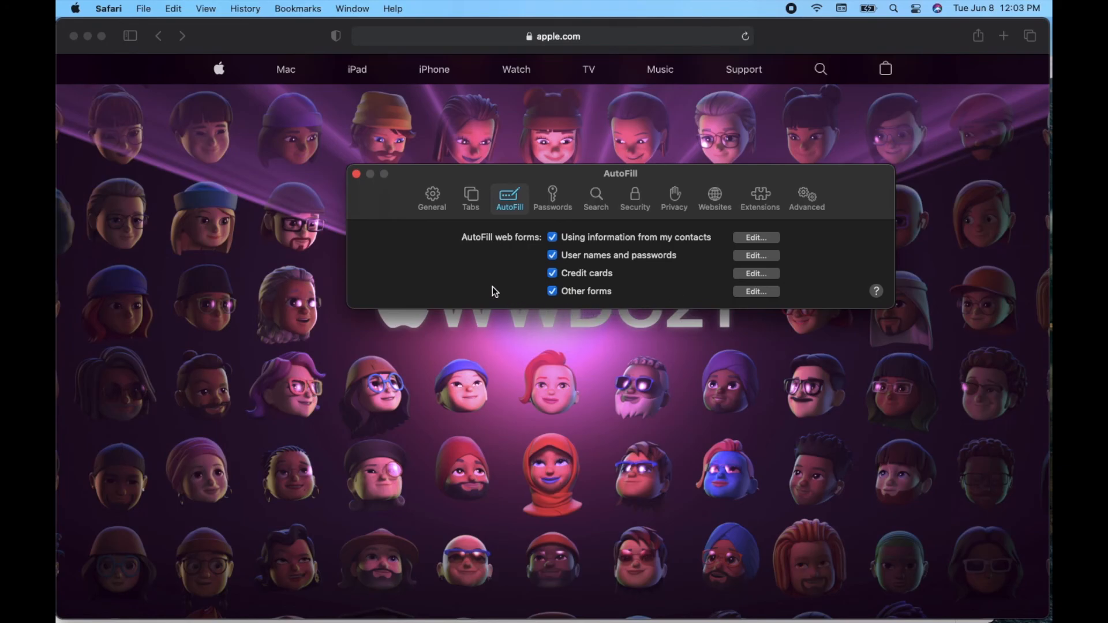